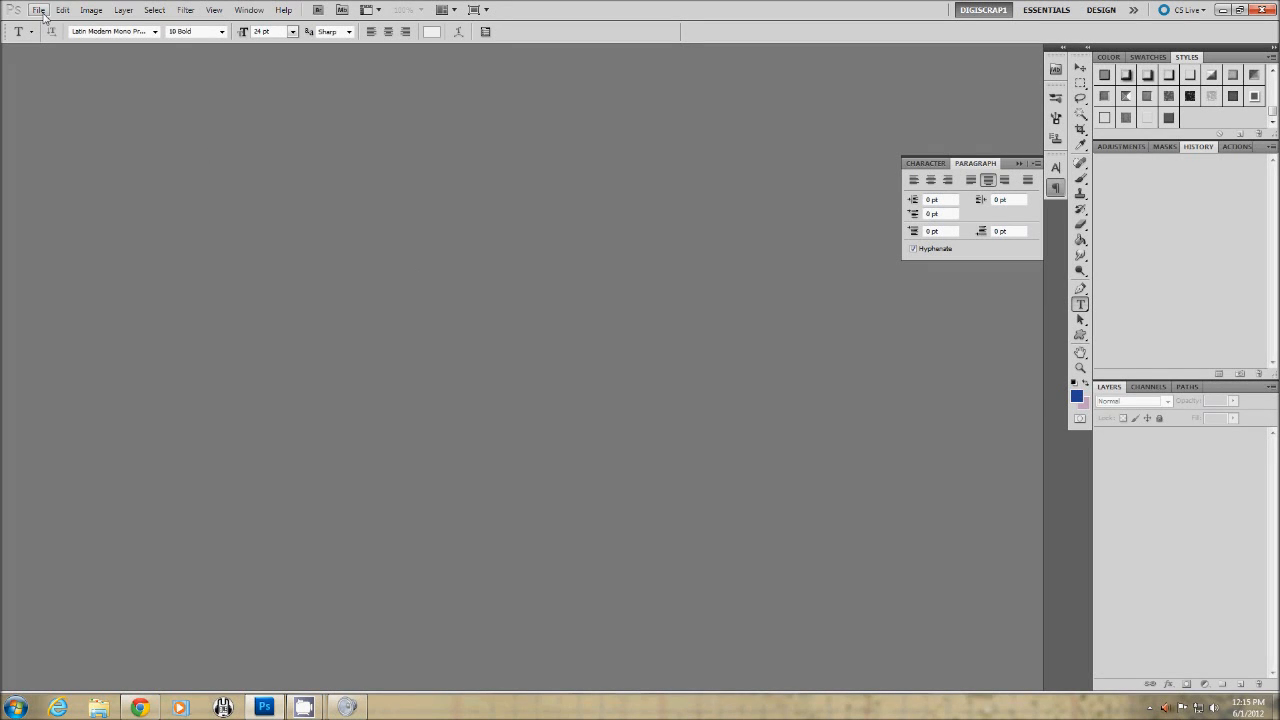
- Create a new wide, short document with a transparent background
click(38, 10)
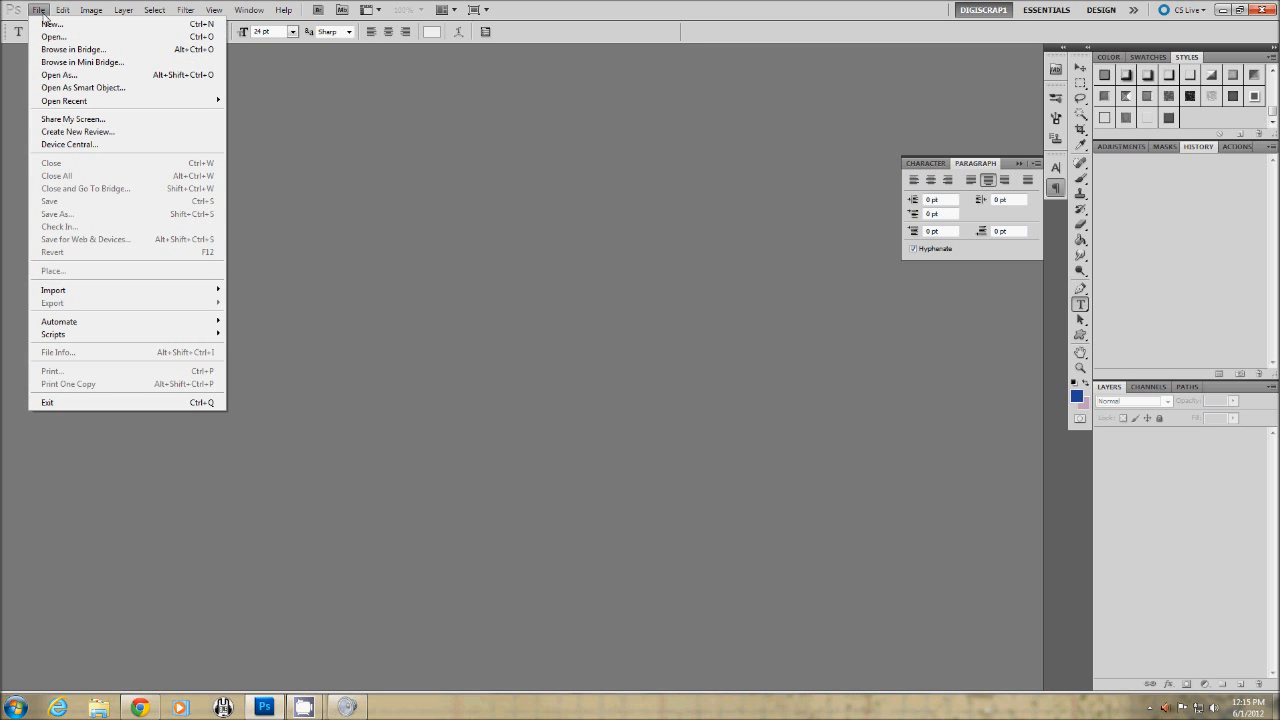
click(52, 24)
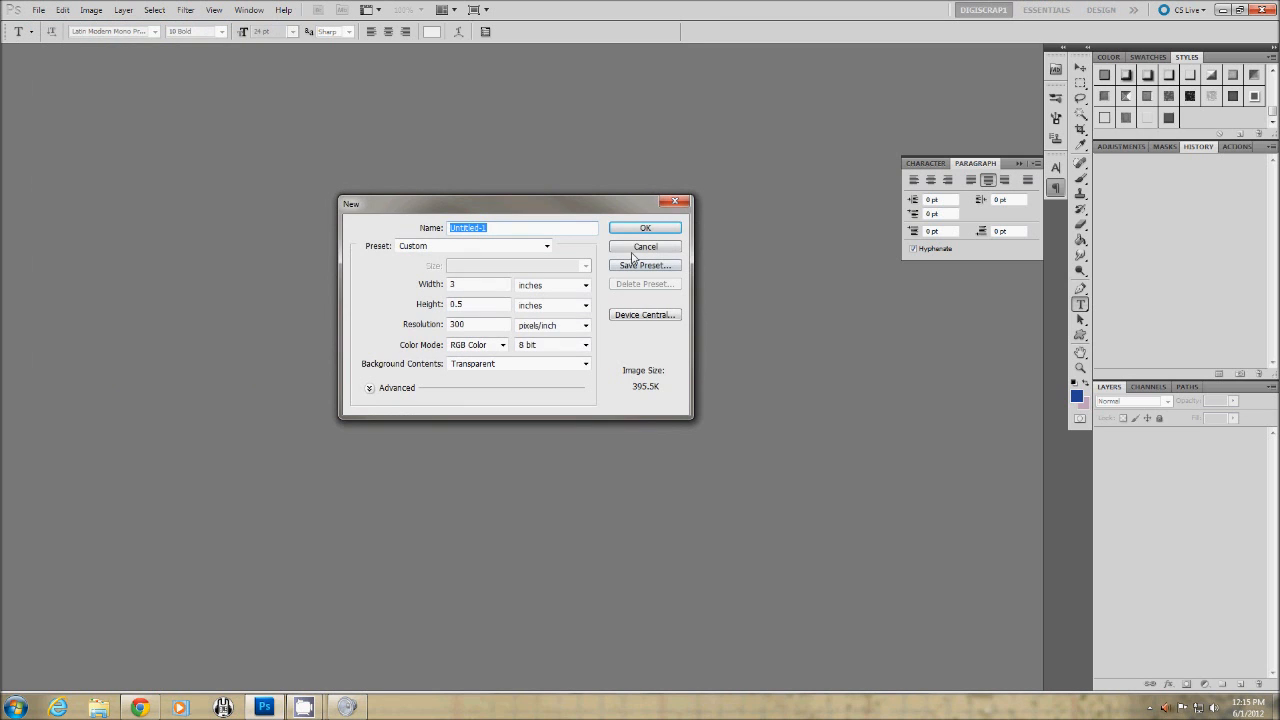
click(644, 228)
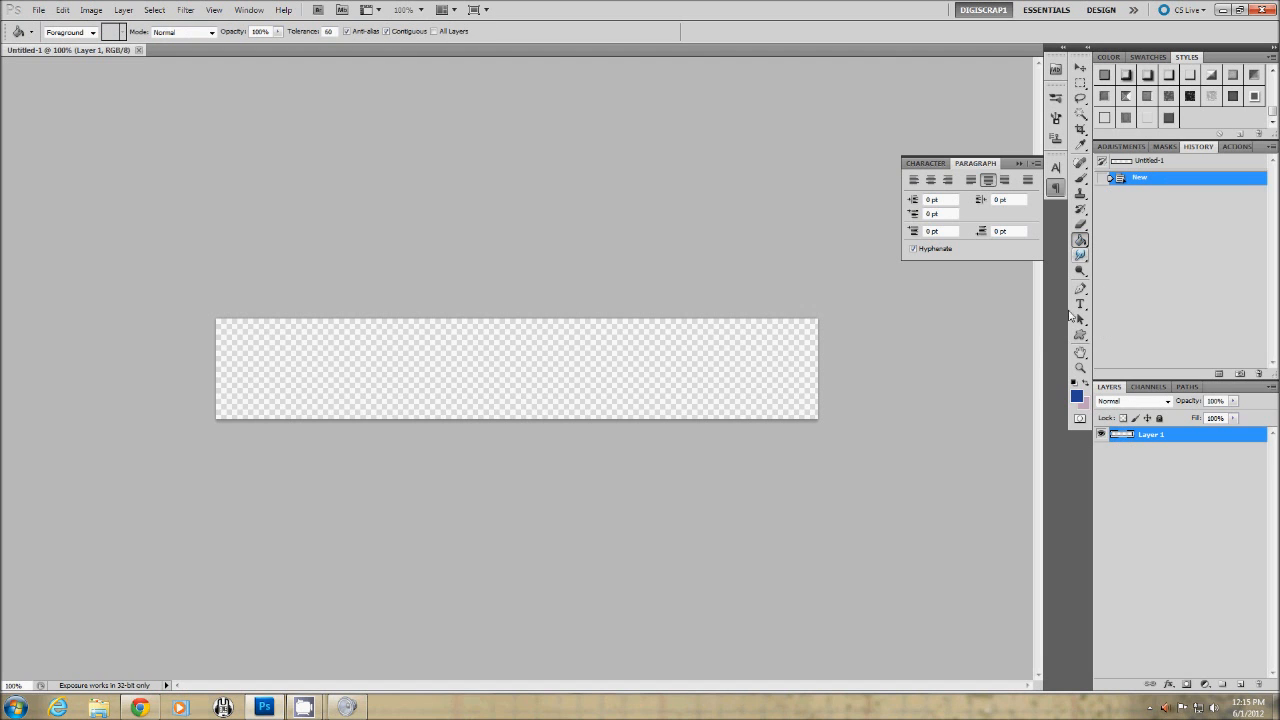
- Fill the canvas solid blue and run the recorded action that textures the label
click(516, 368)
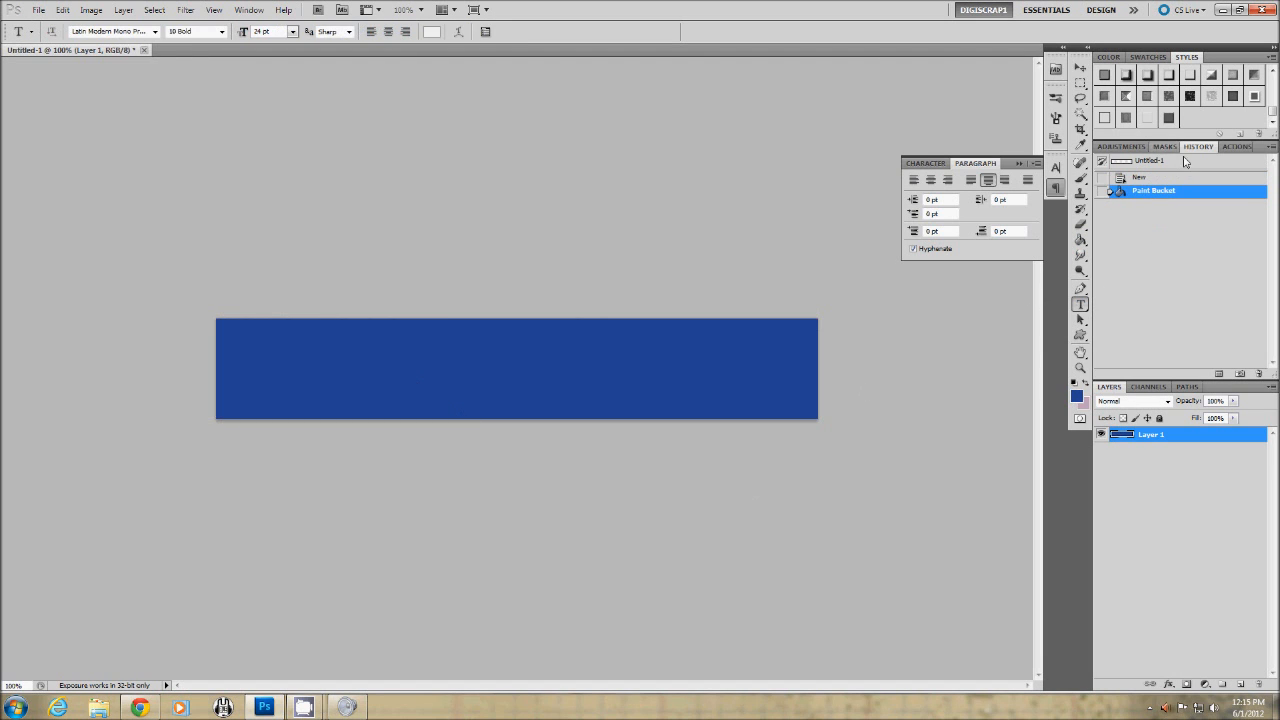
click(1236, 148)
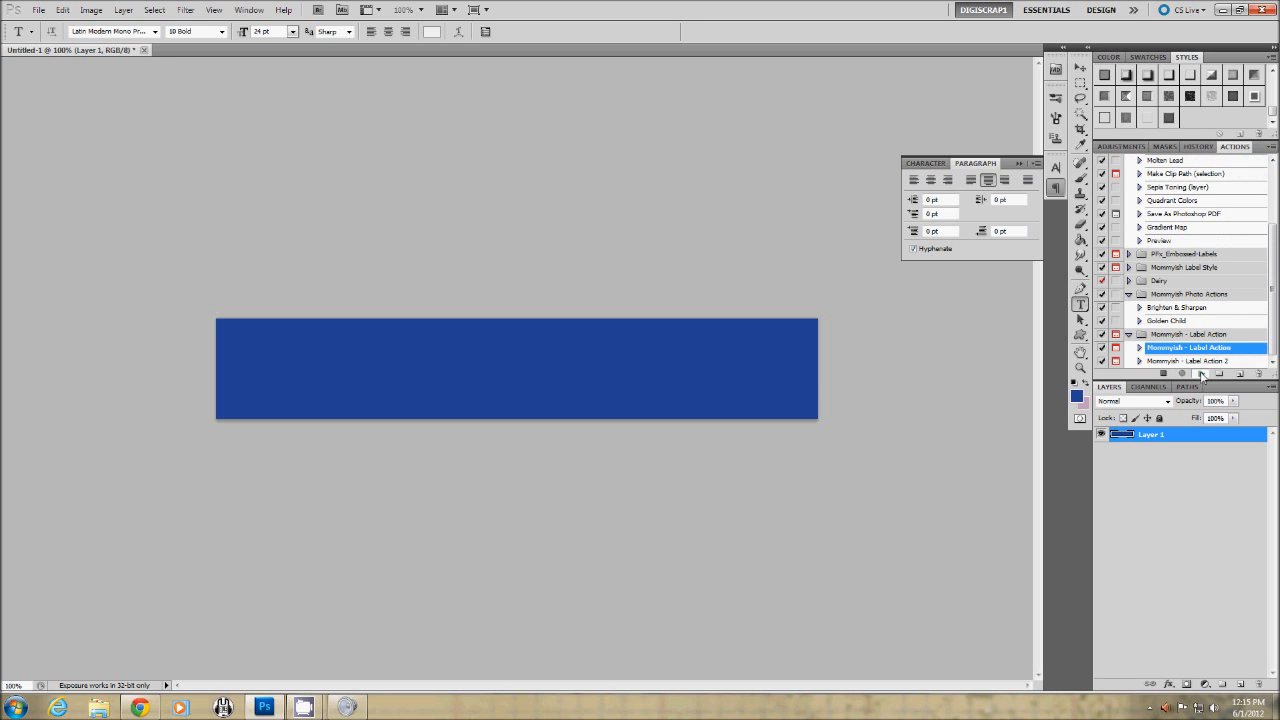
click(1200, 374)
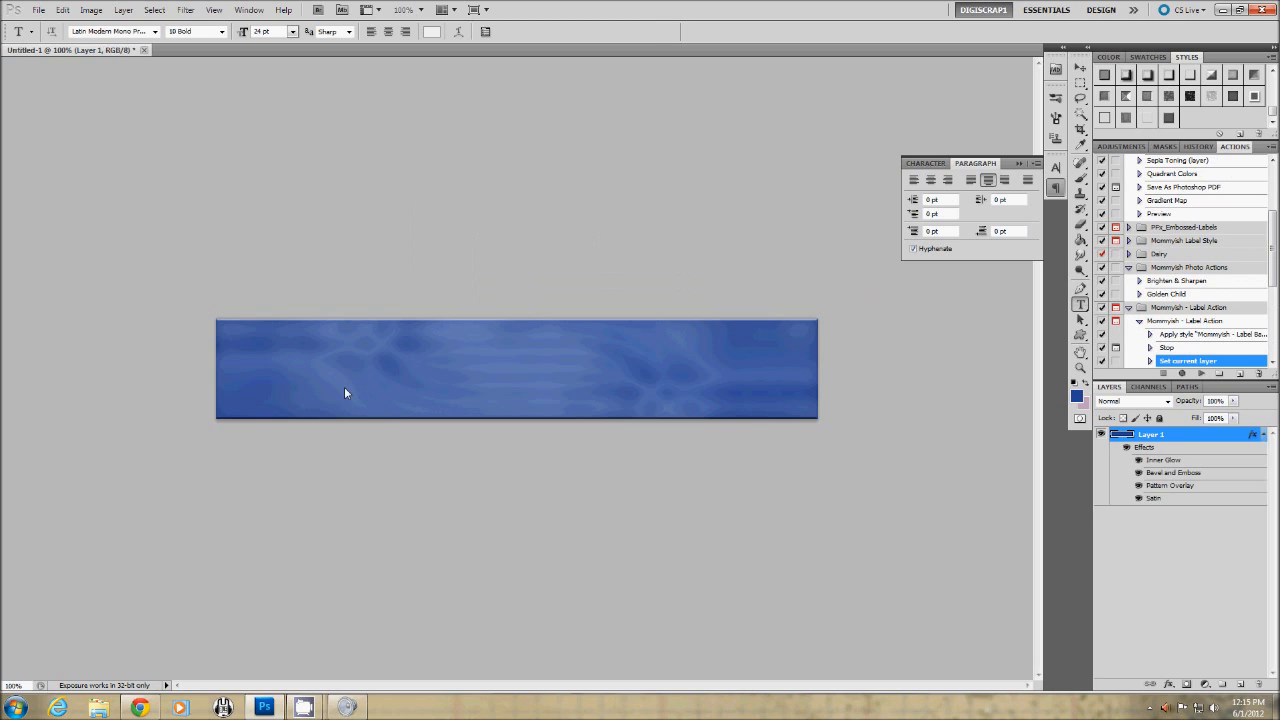
- Add the text 'Text Goes Here' and run the action that embosses it white
text(Text)
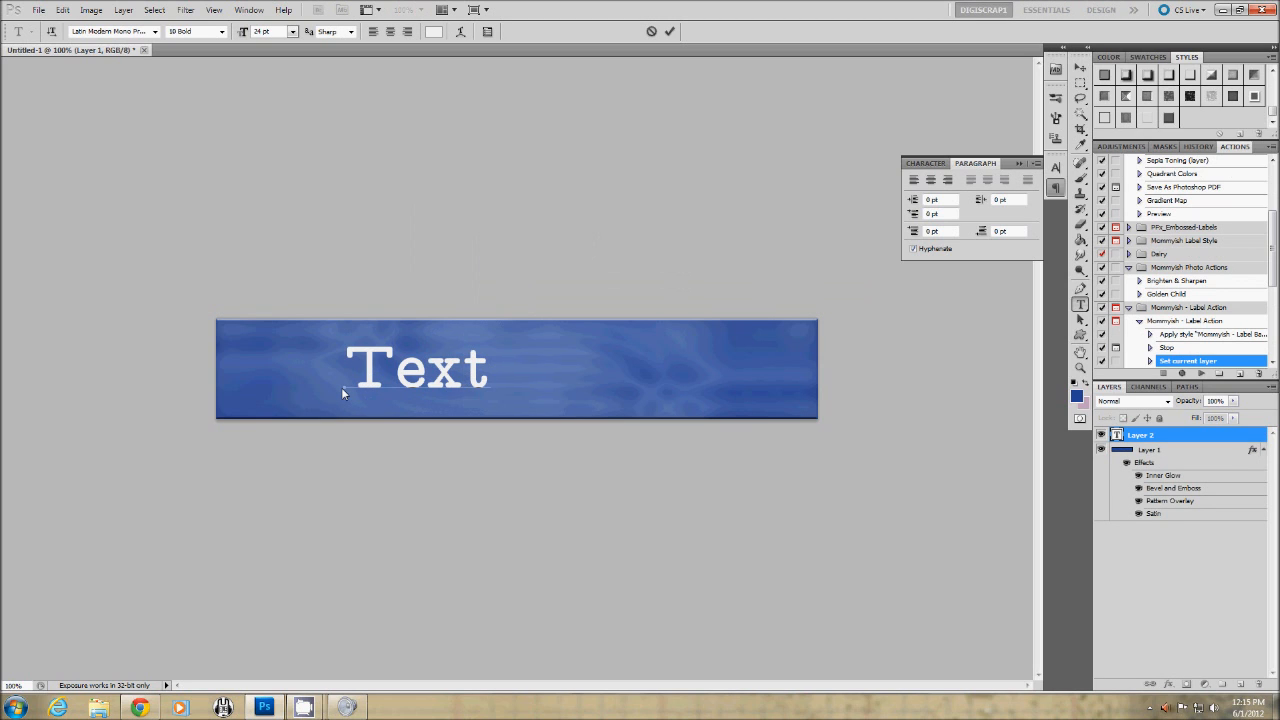
text(Goes Here)
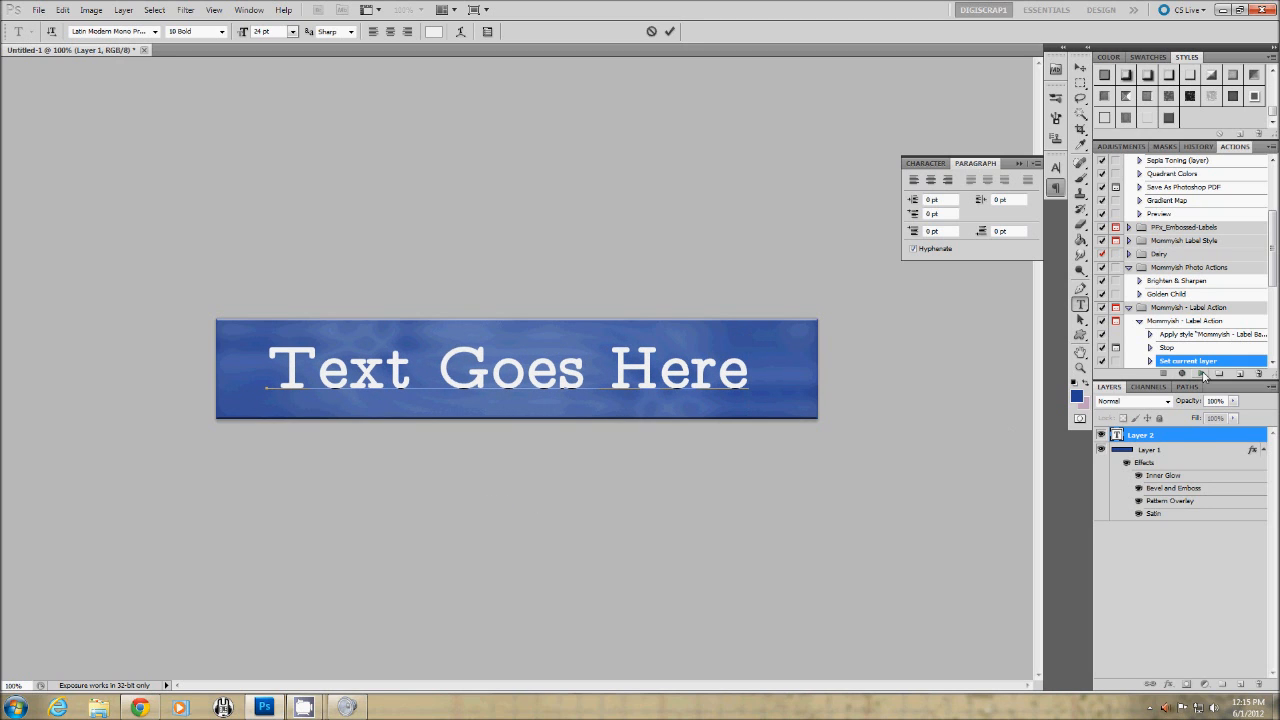
click(1182, 374)
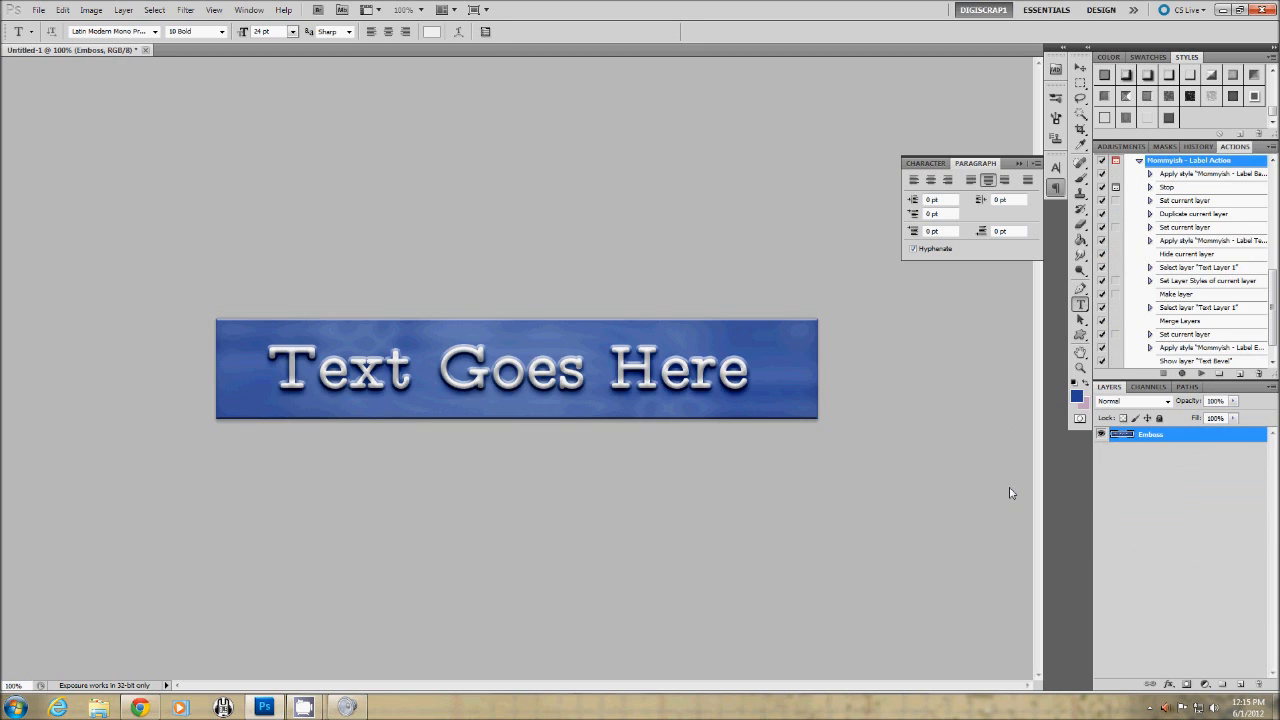
mouse_move(650, 444)
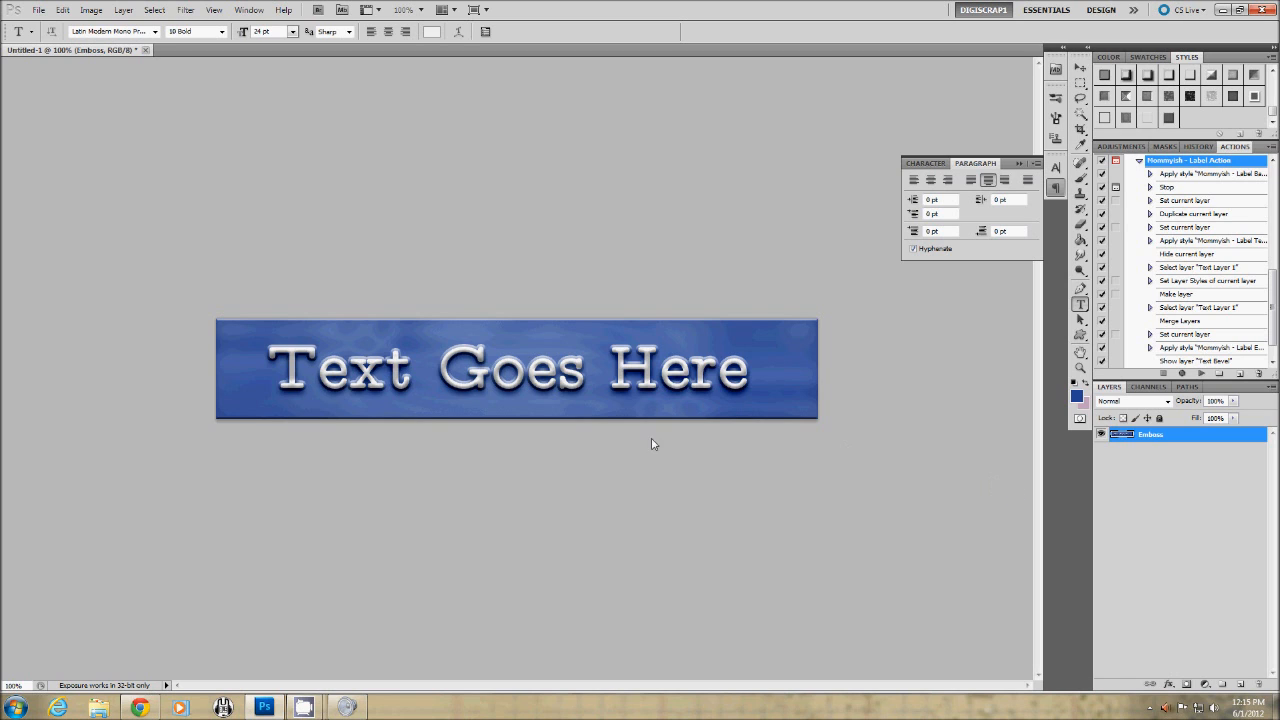
- Create a second banner document and fill it with solid blue
click(38, 10)
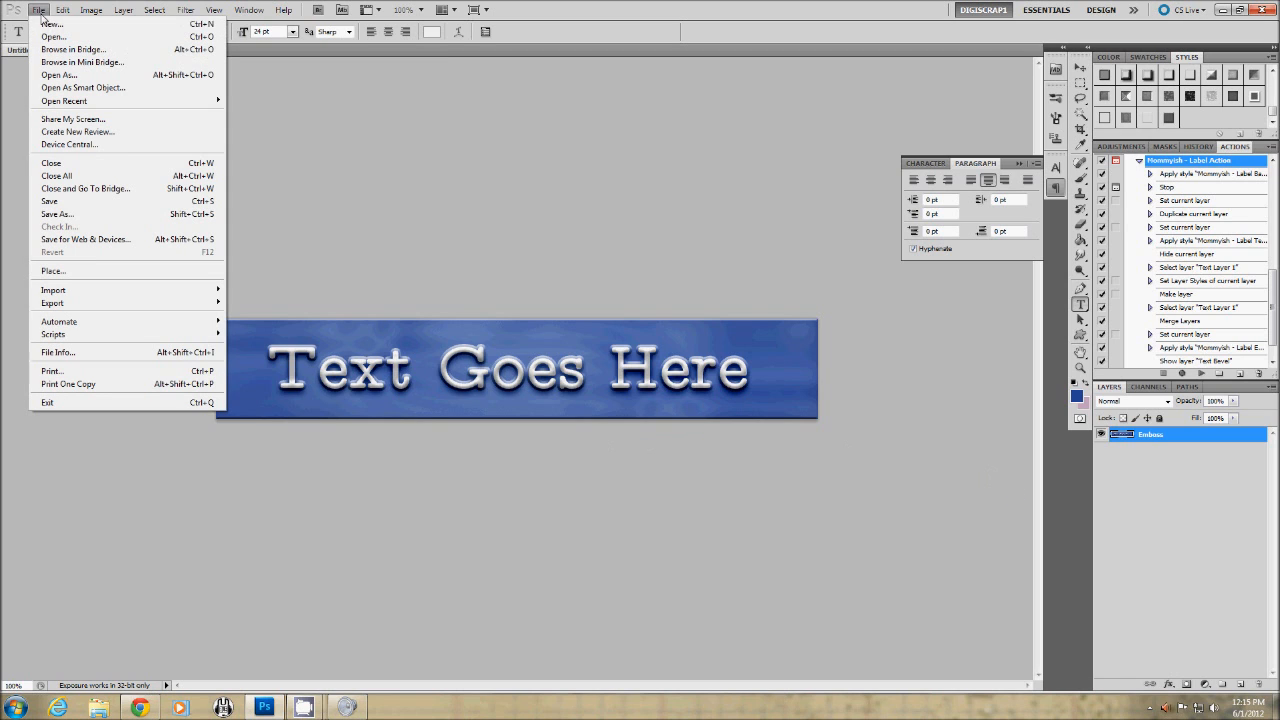
mouse_move(50, 24)
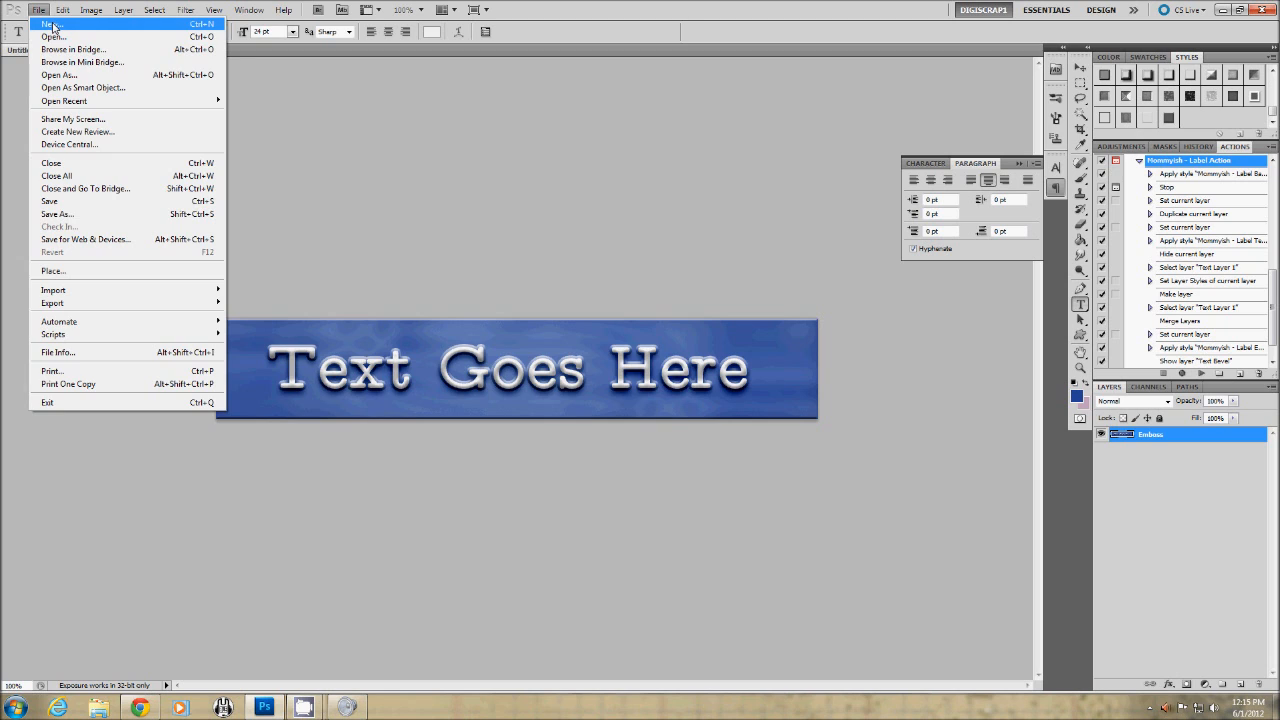
click(50, 24)
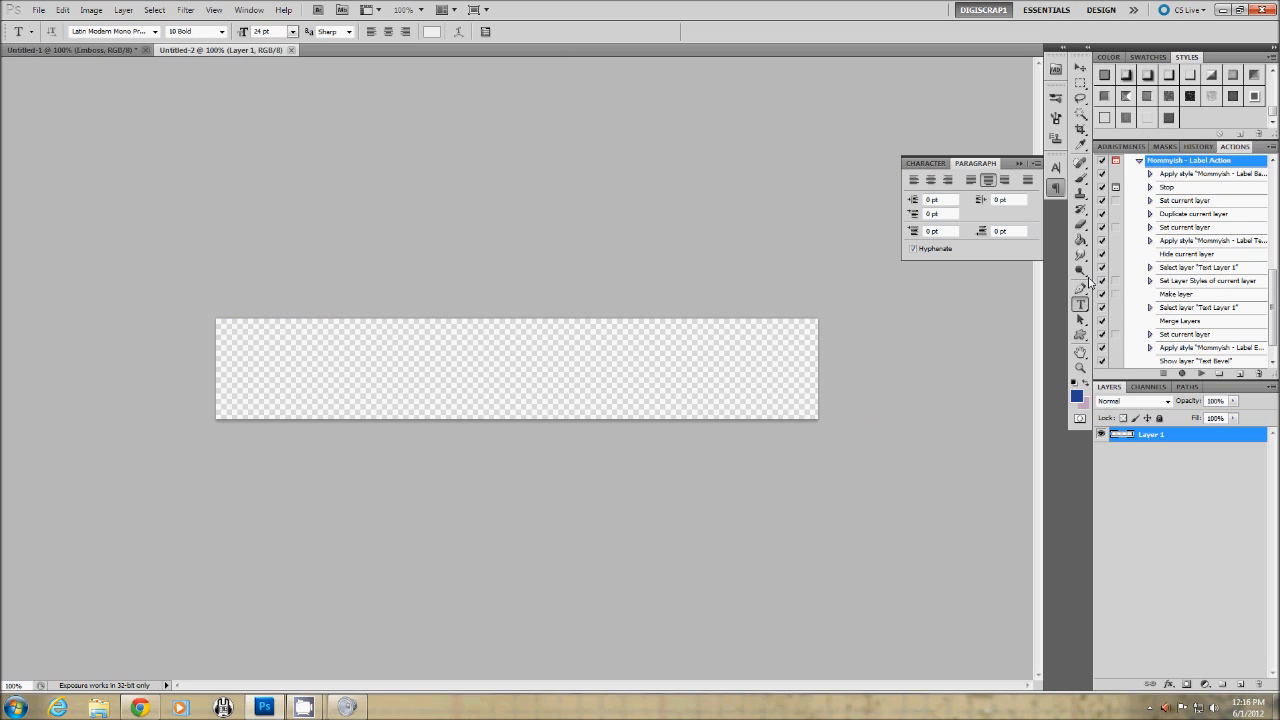
click(1080, 240)
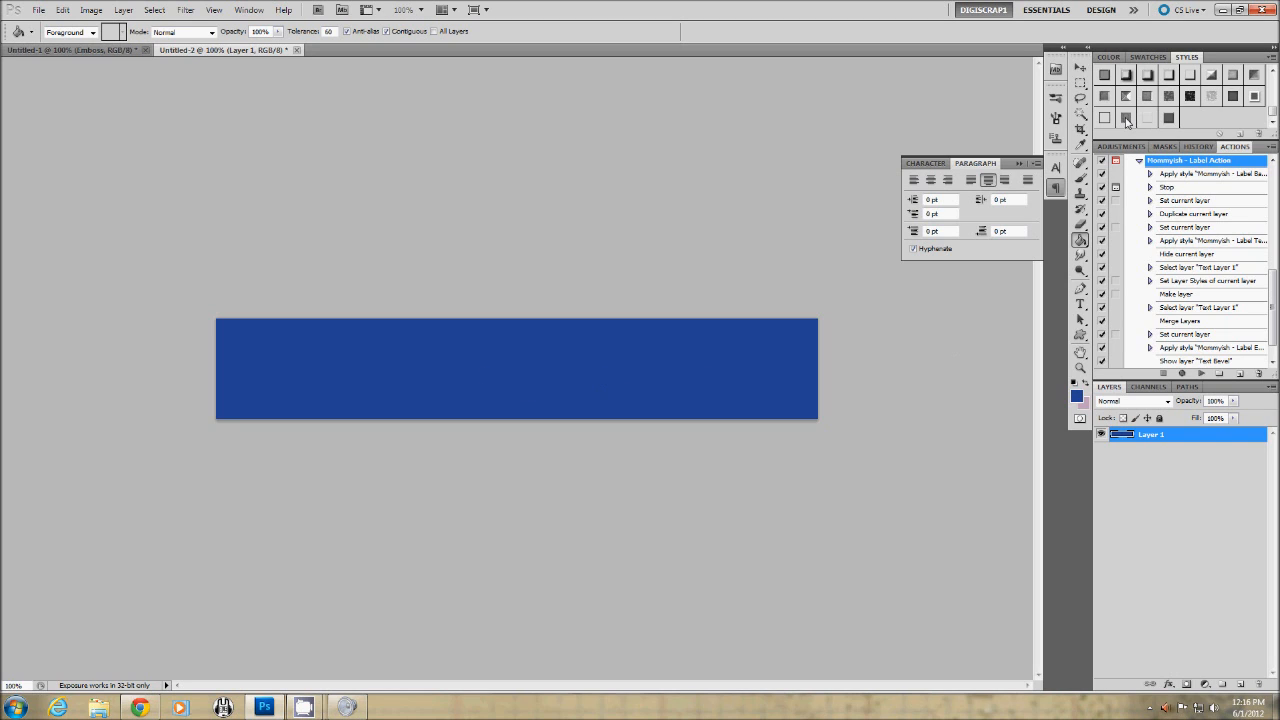
mouse_move(1128, 118)
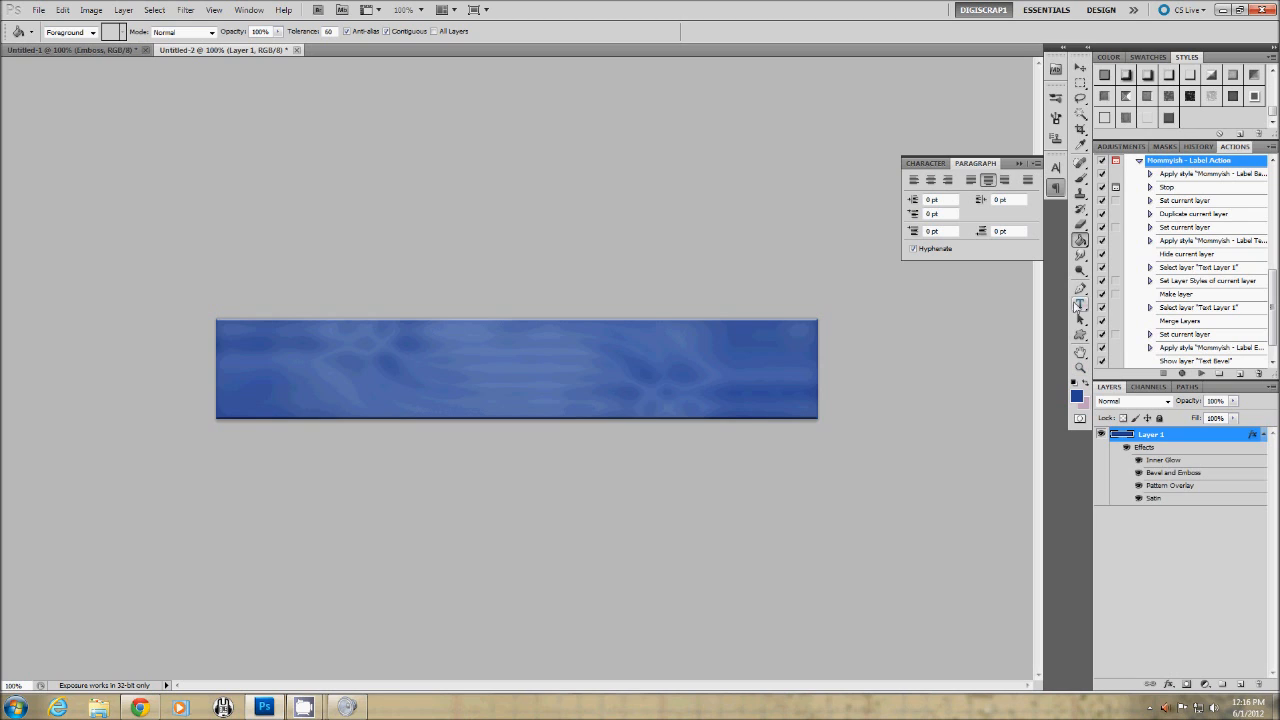
- Add white 'Text Goes Here', duplicate the text layer and give it a Stroke layer style
click(380, 364)
text(Text Goes Here)
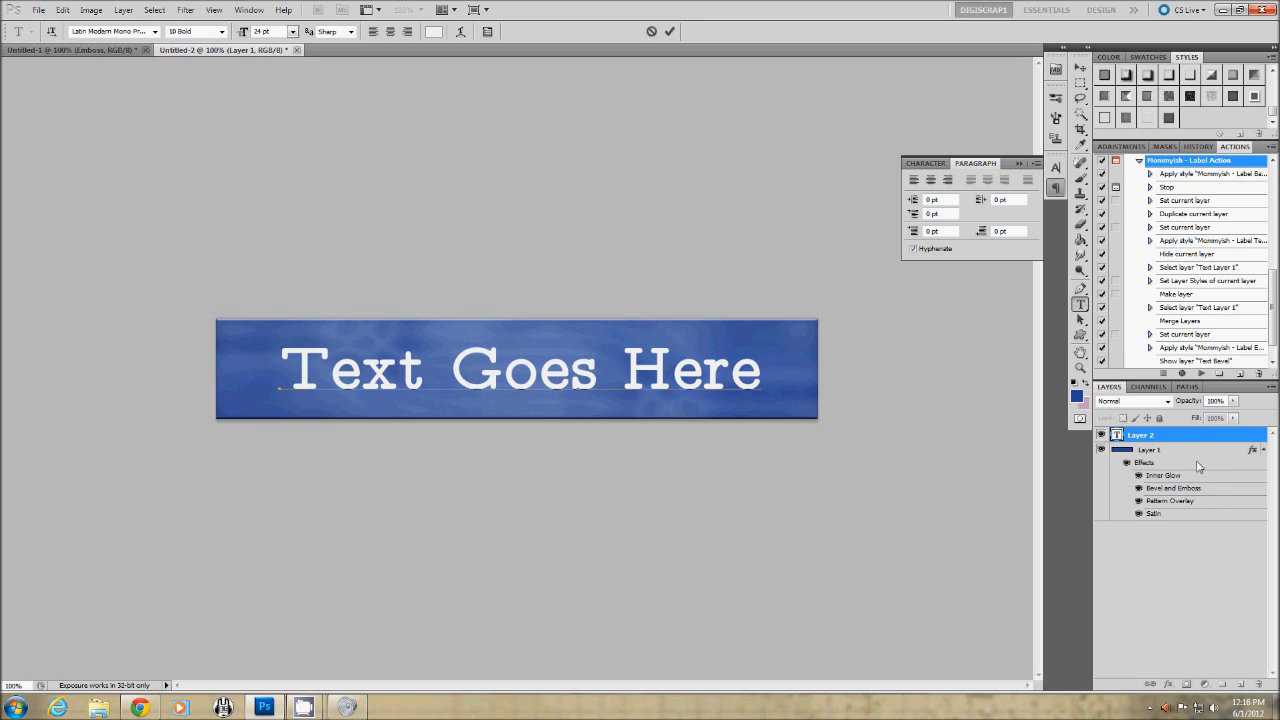
right_click(1156, 434)
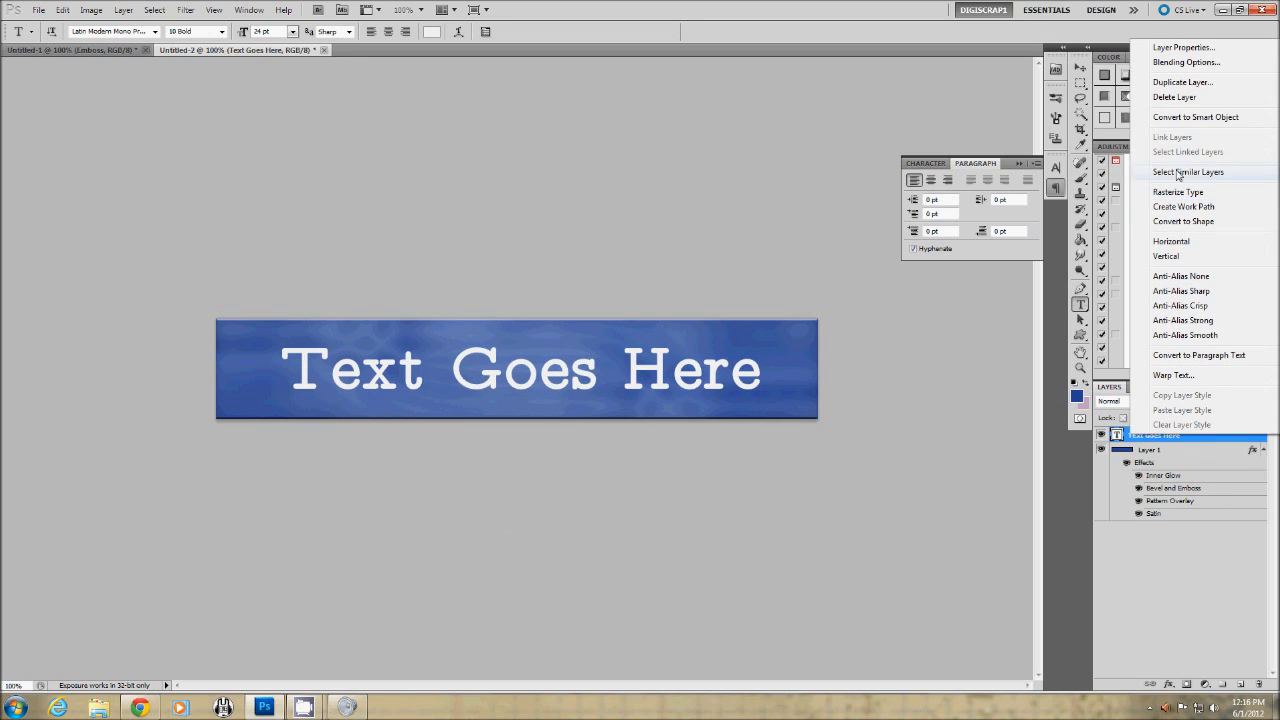
click(1182, 80)
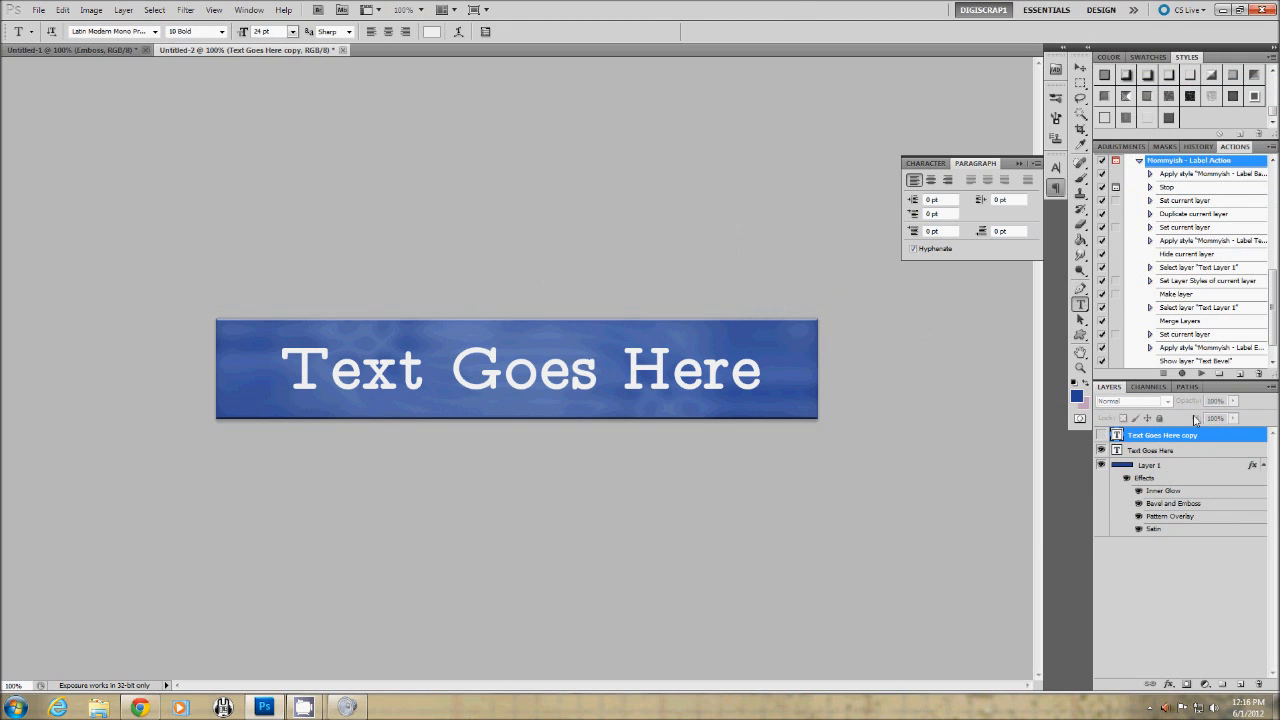
click(1152, 450)
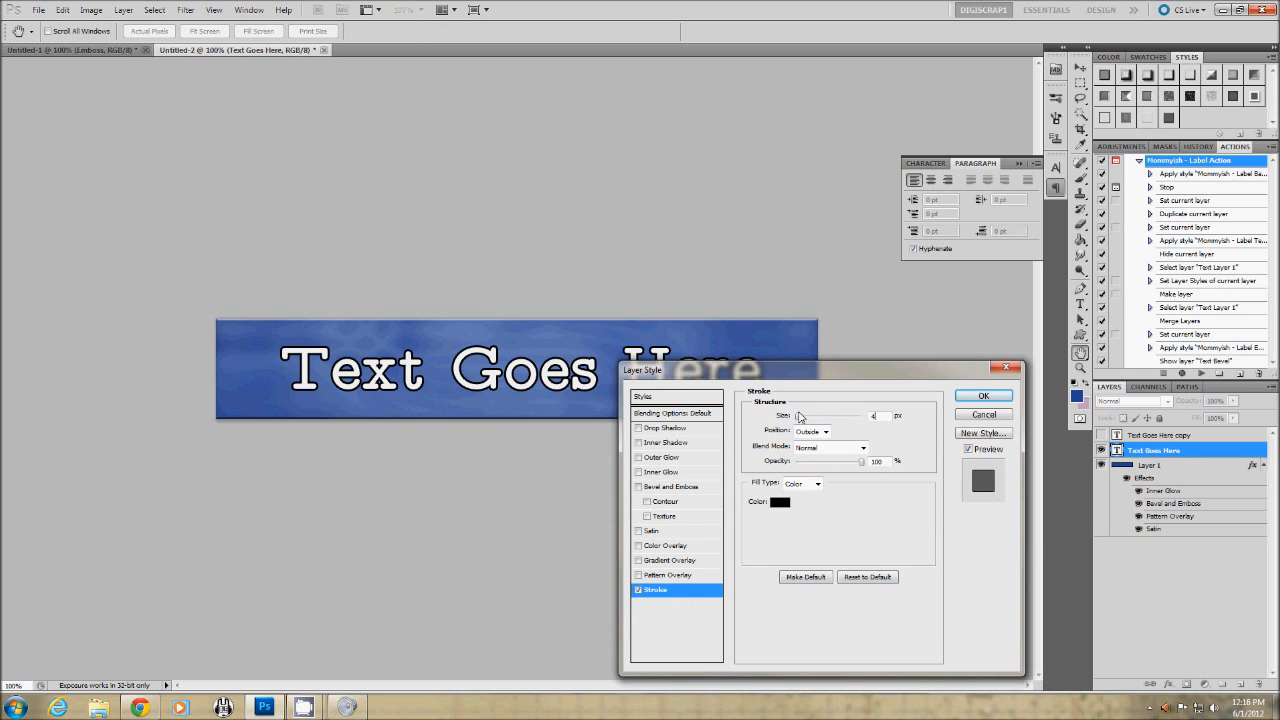
click(984, 396)
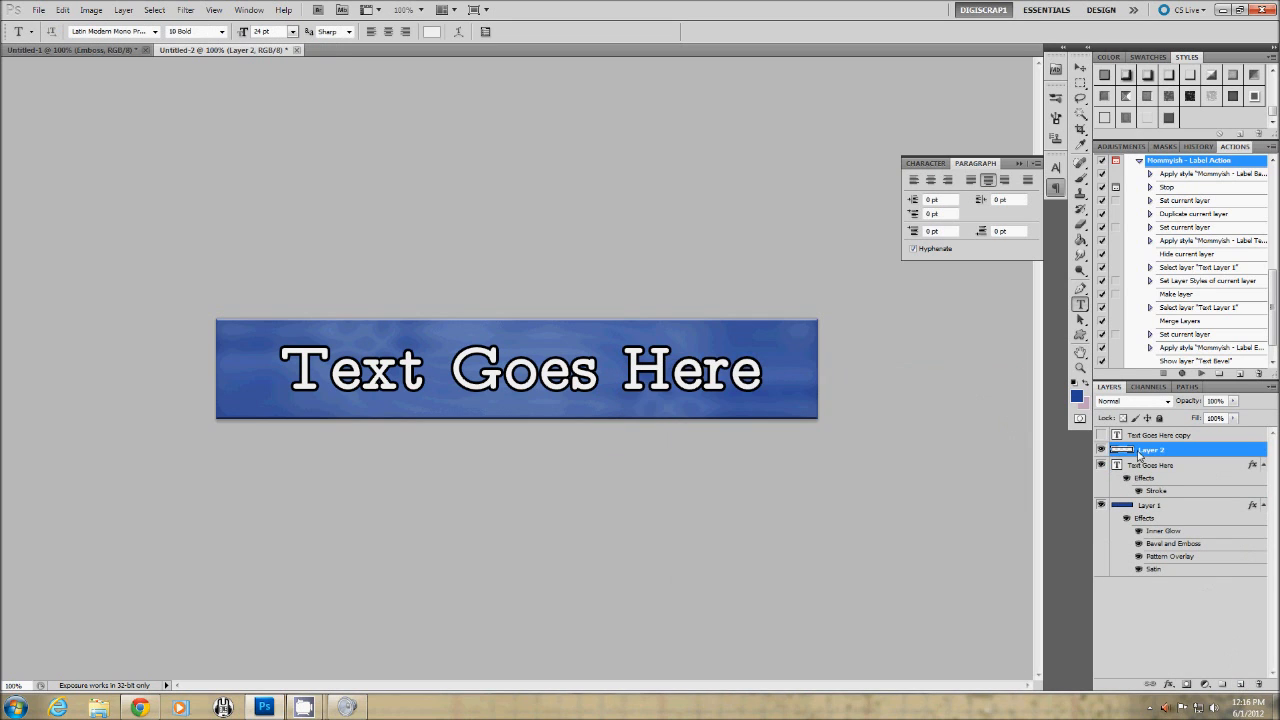
- Toggle the text's visibility to check it, adjust the blend mode and activate the copied text layer
click(1152, 464)
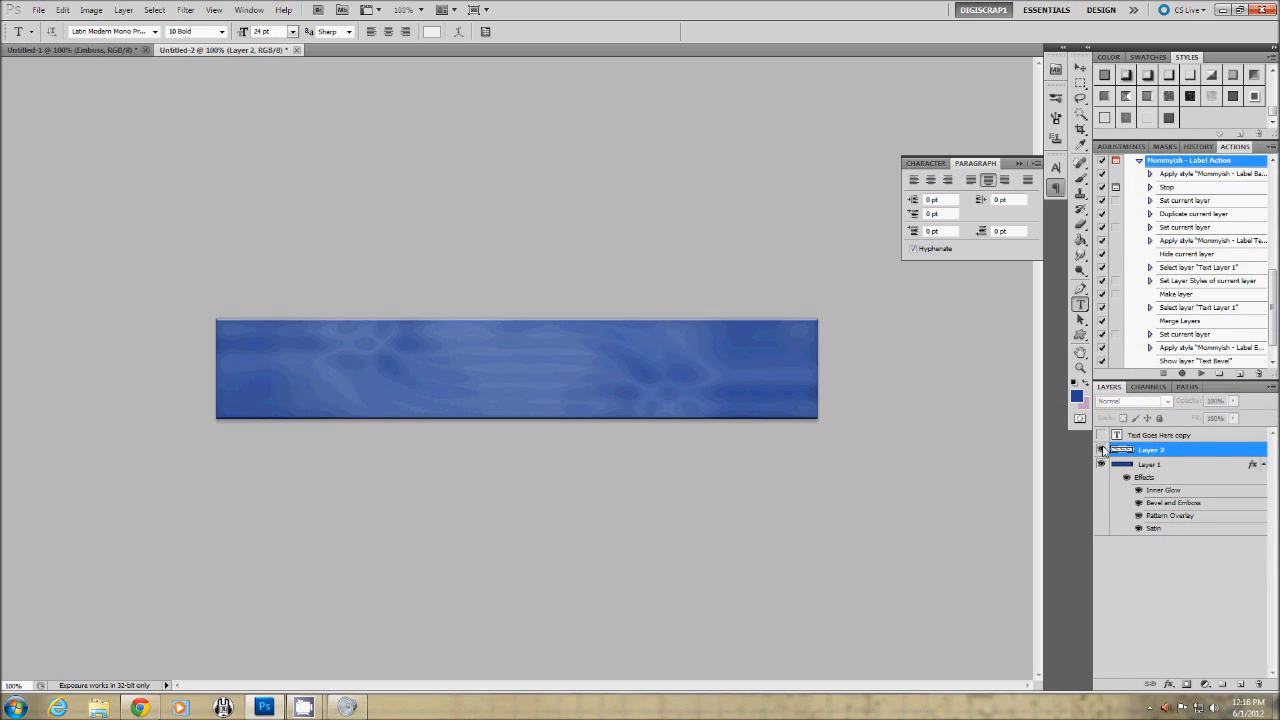
click(1102, 434)
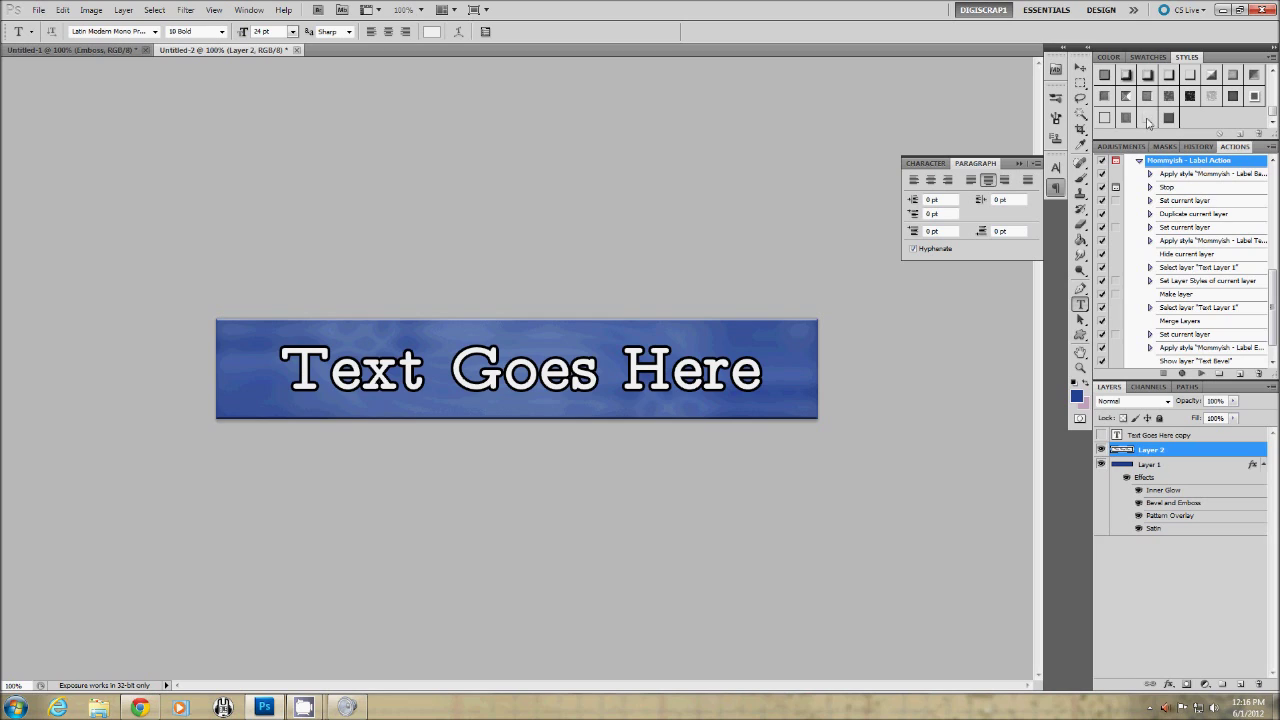
mouse_move(1148, 120)
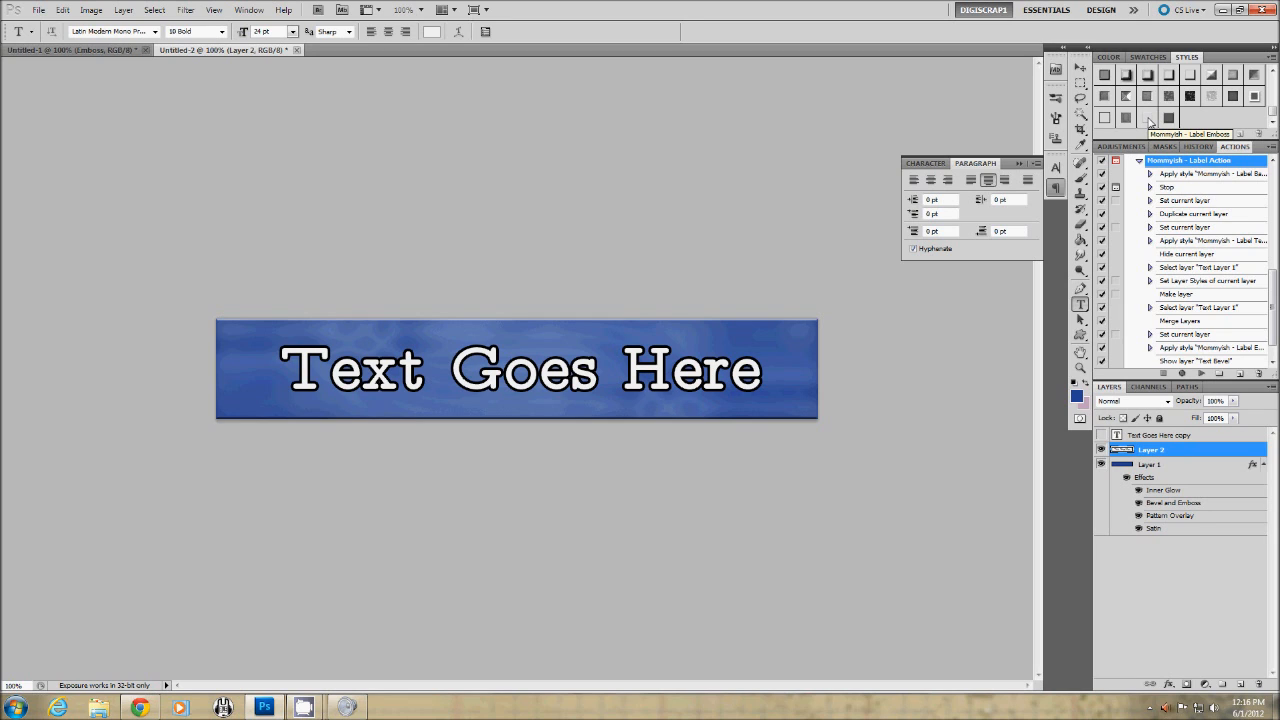
click(1148, 116)
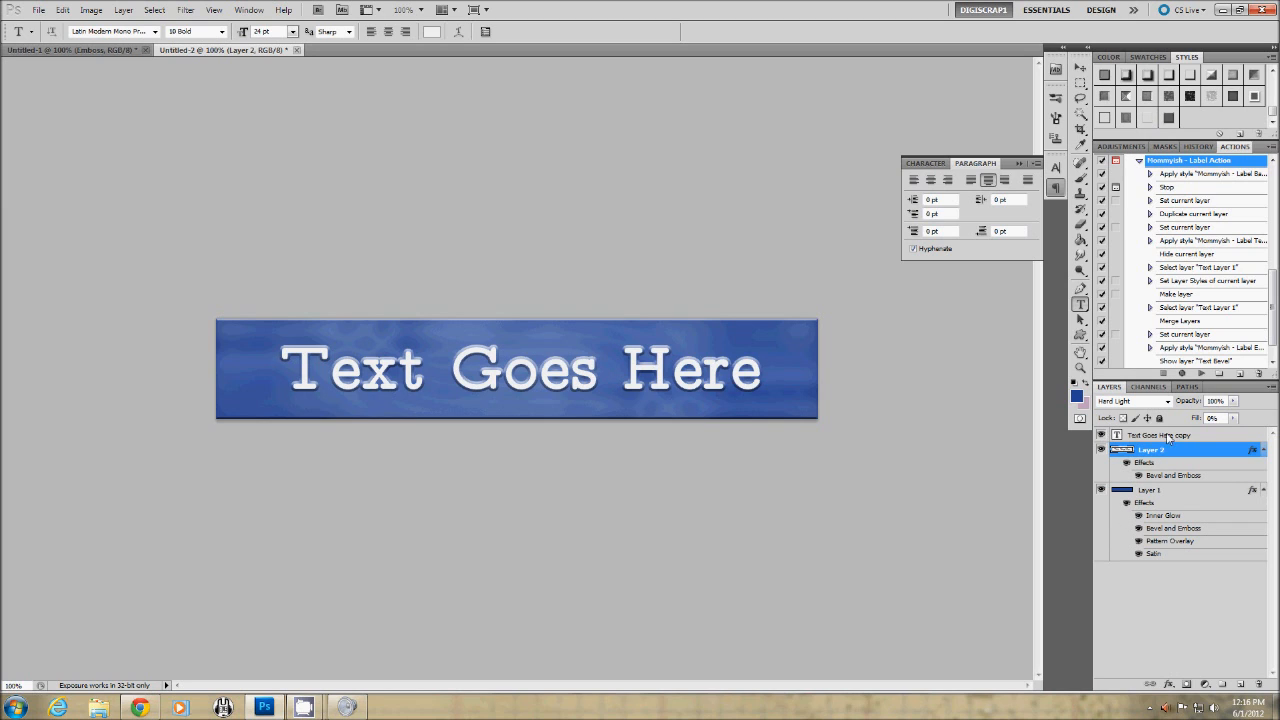
click(1158, 434)
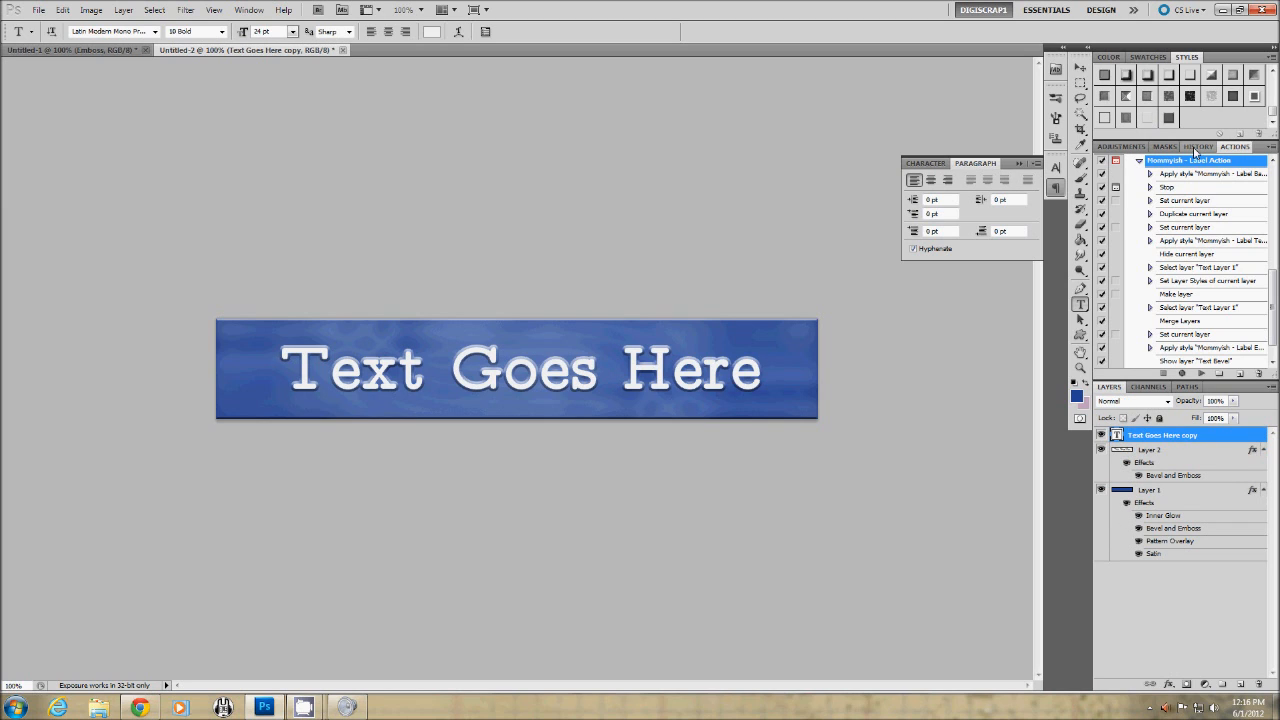
mouse_move(1168, 118)
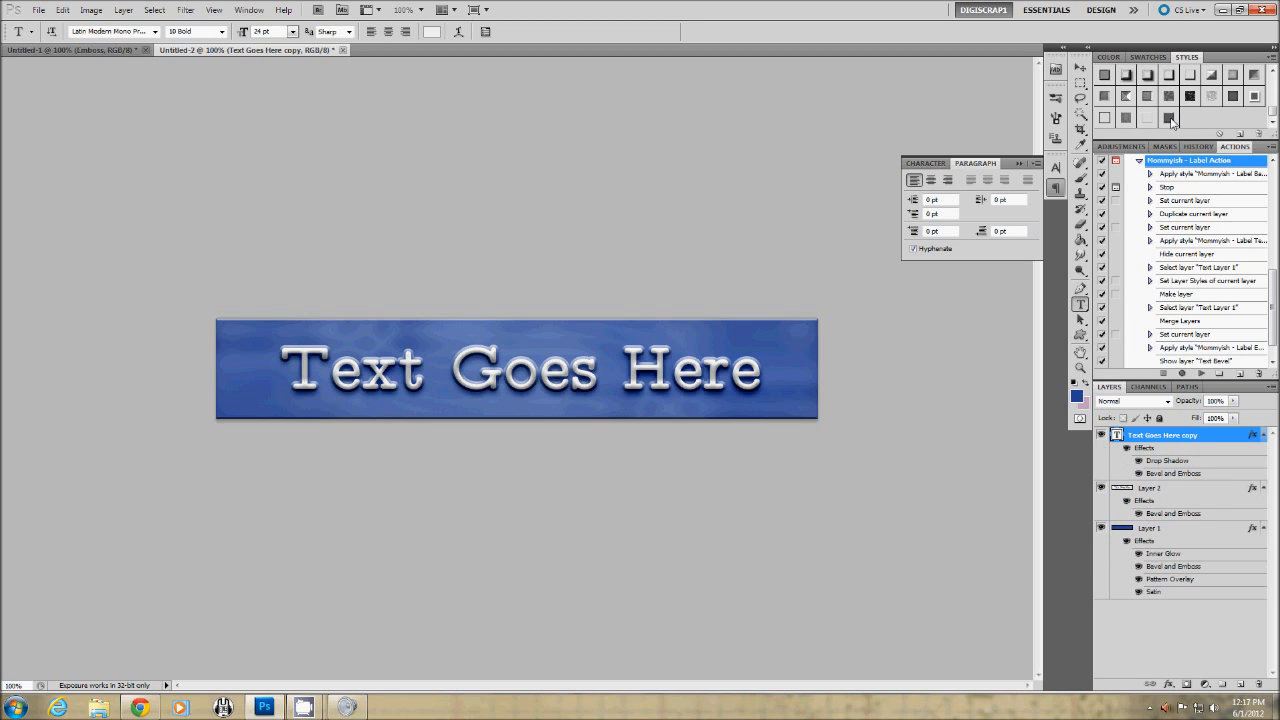
mouse_move(1216, 558)
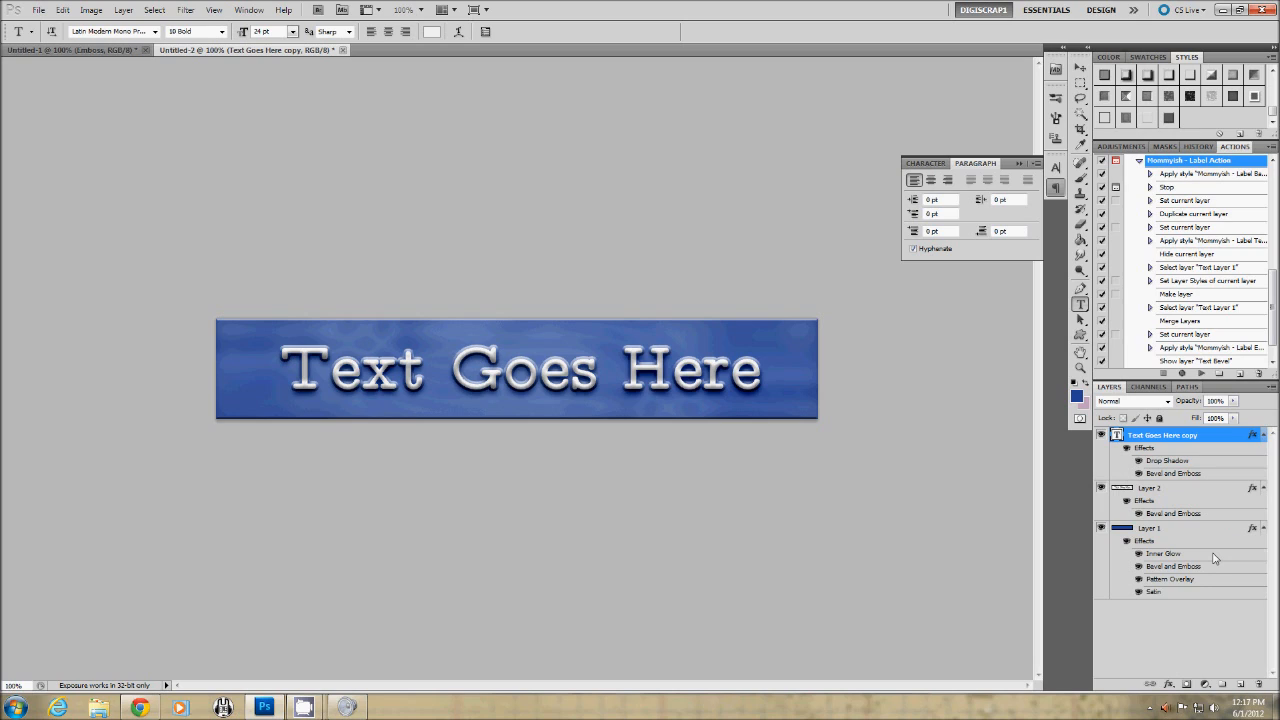
mouse_move(1172, 566)
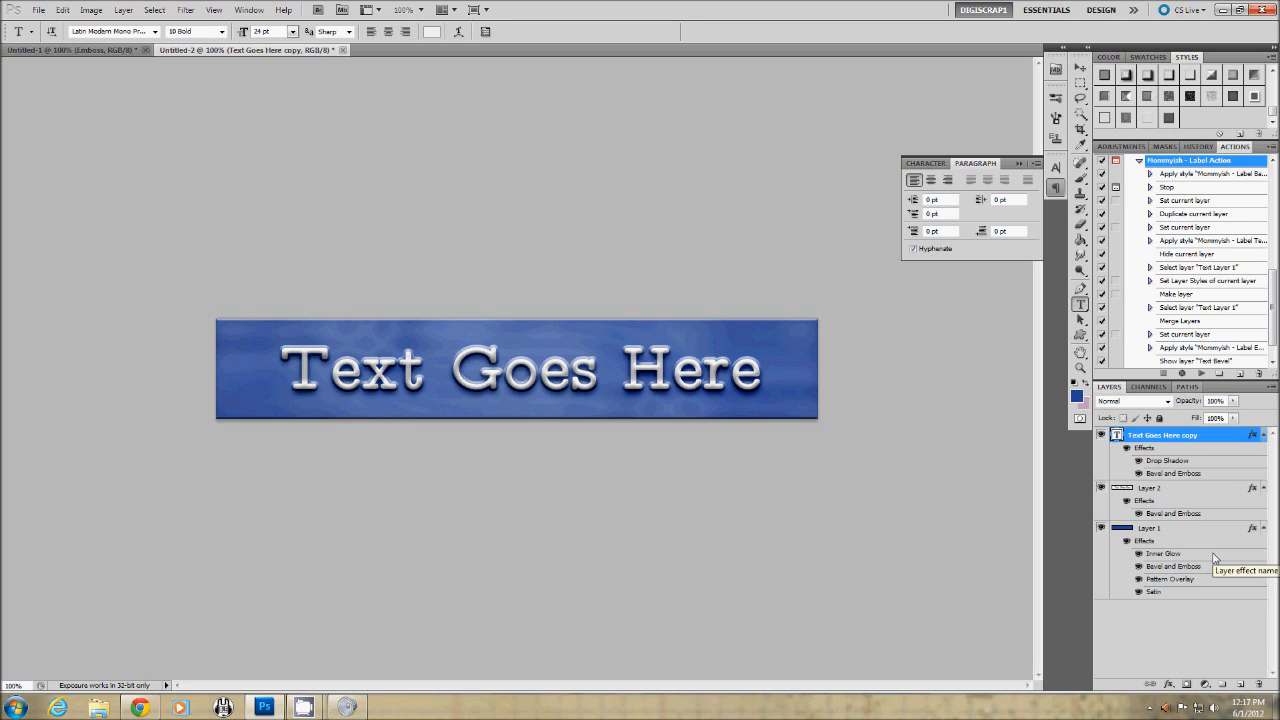
mouse_move(1208, 540)
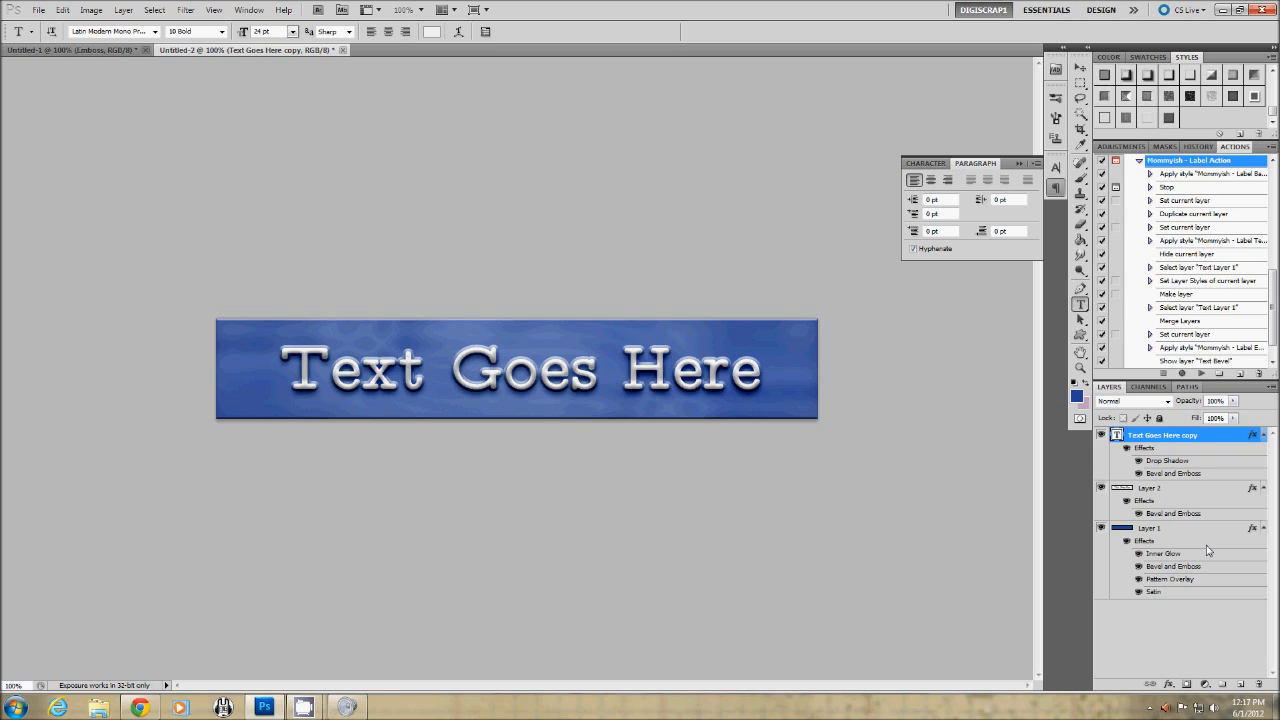
mouse_move(1208, 550)
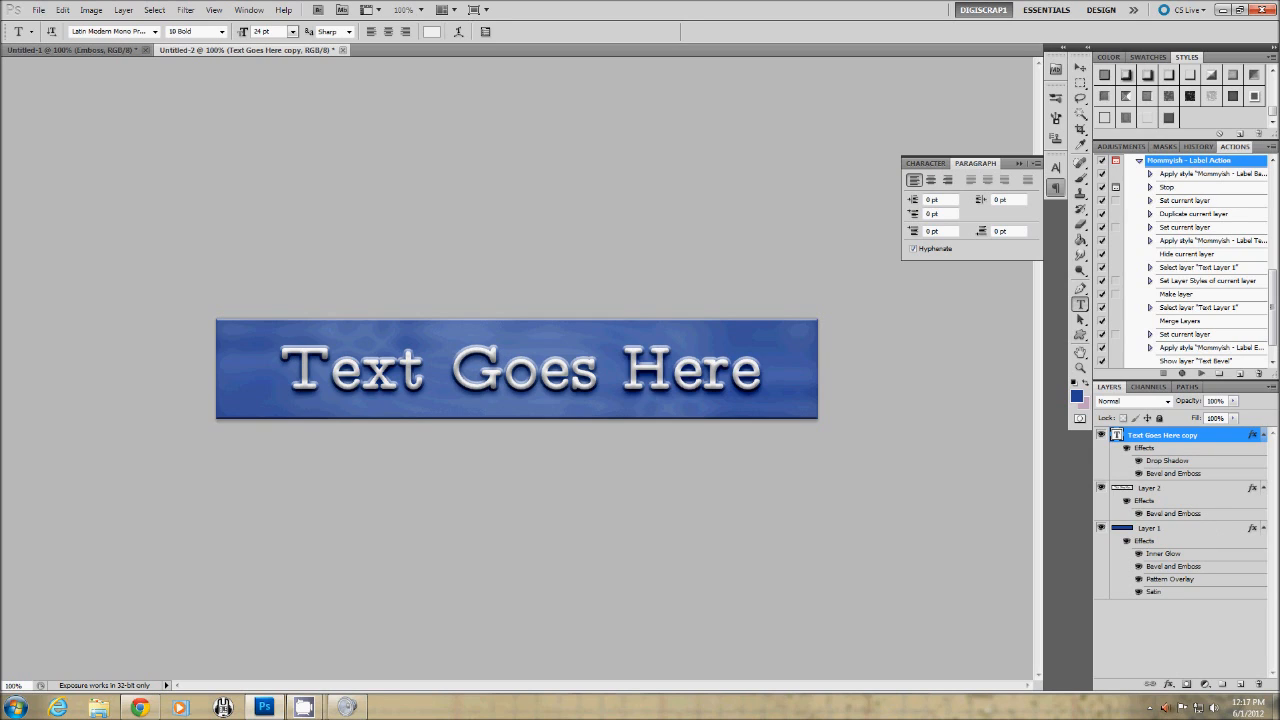